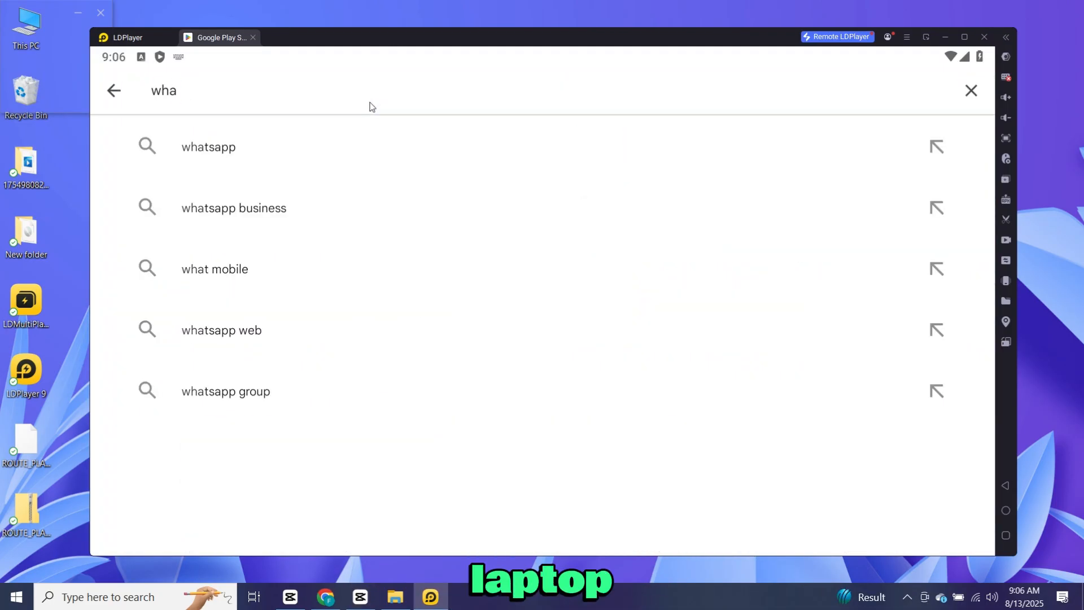
Pick the WhatsApp and Hill Climb Racing search suggestions, then dismiss Settings from recent apps.
left_click(208, 146)
type("hill")
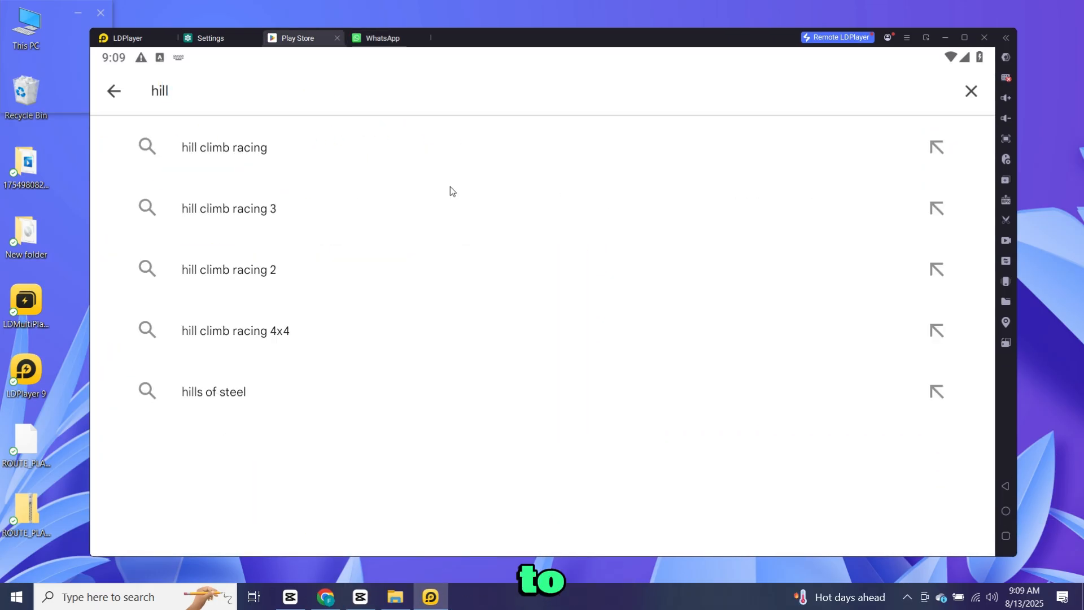
left_click(224, 147)
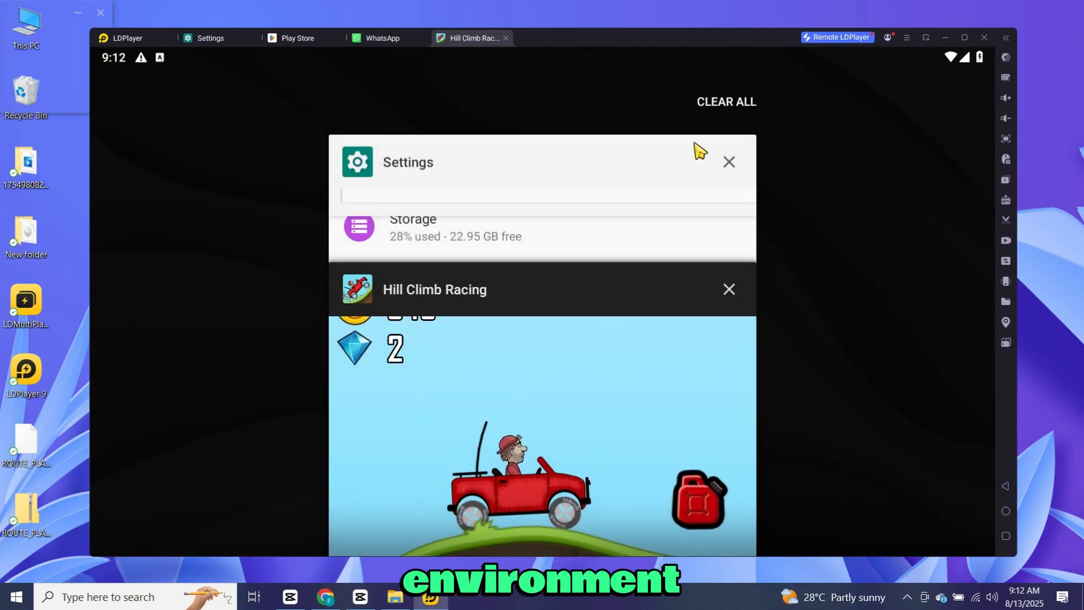
left_click(982, 37)
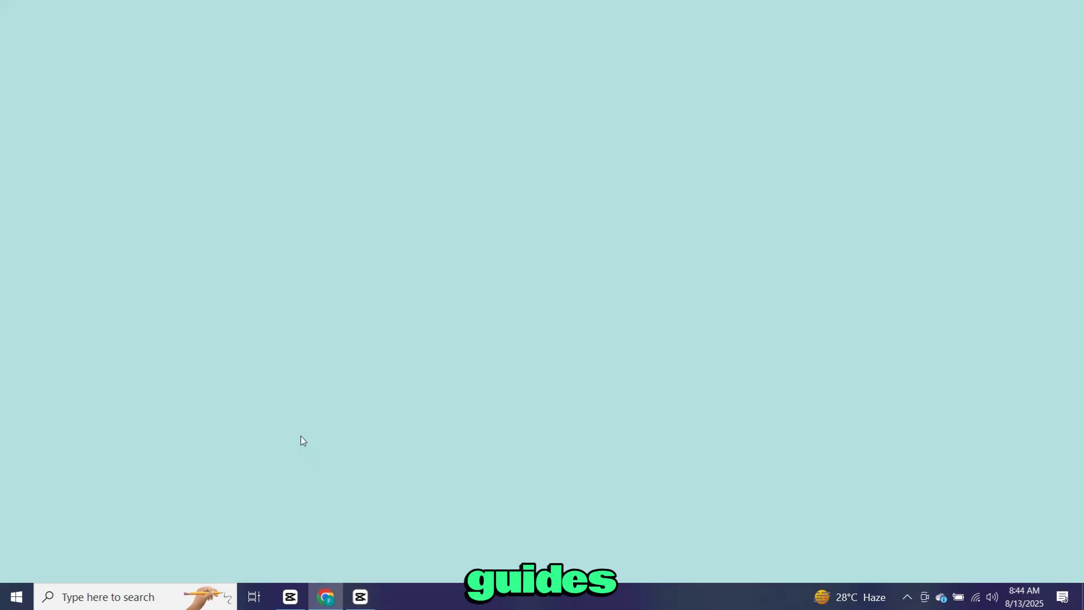
Scroll the LDPlayer download guide and go to the official LDPlayer website.
left_click(326, 597)
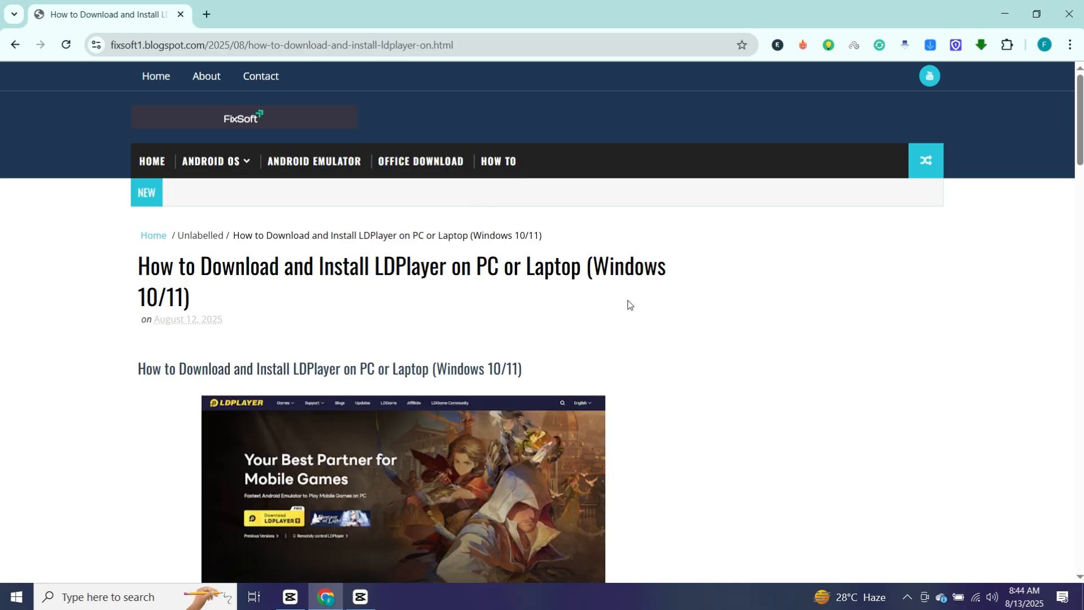
scroll("down", 3)
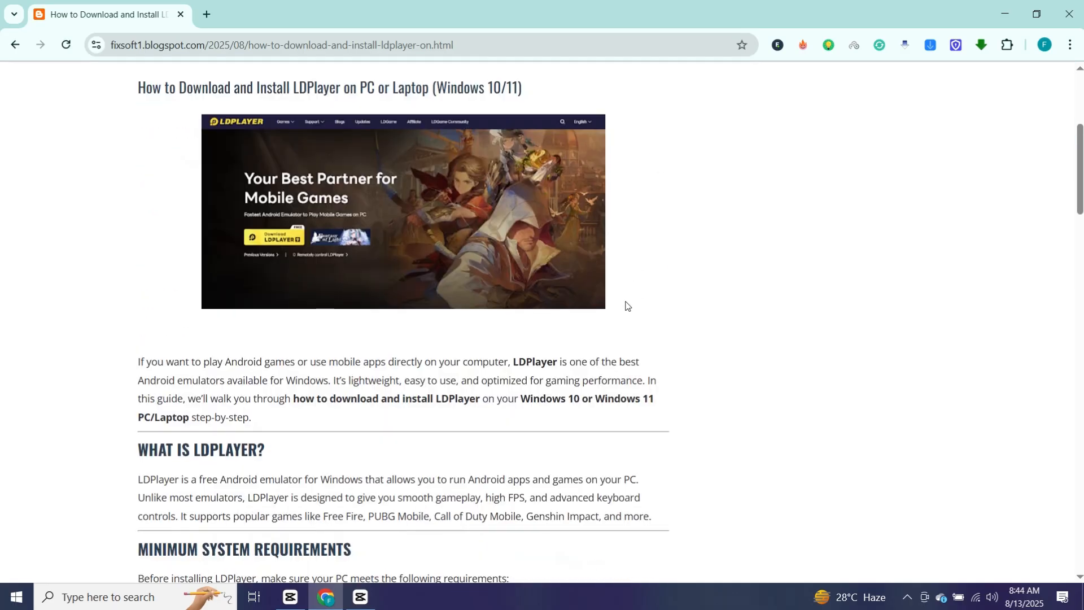
scroll("down", 3)
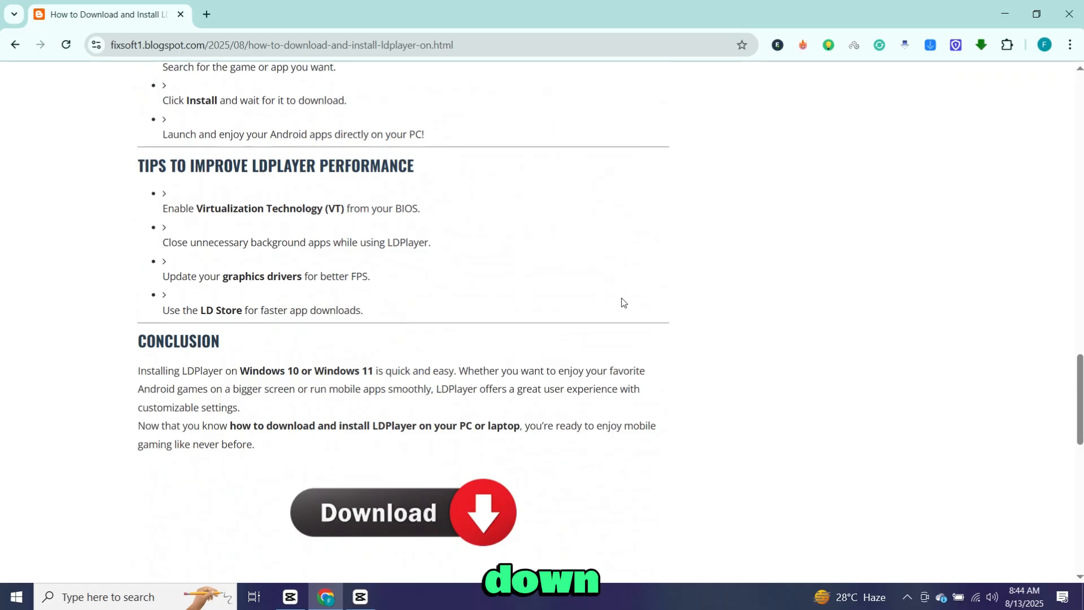
scroll("down", 3)
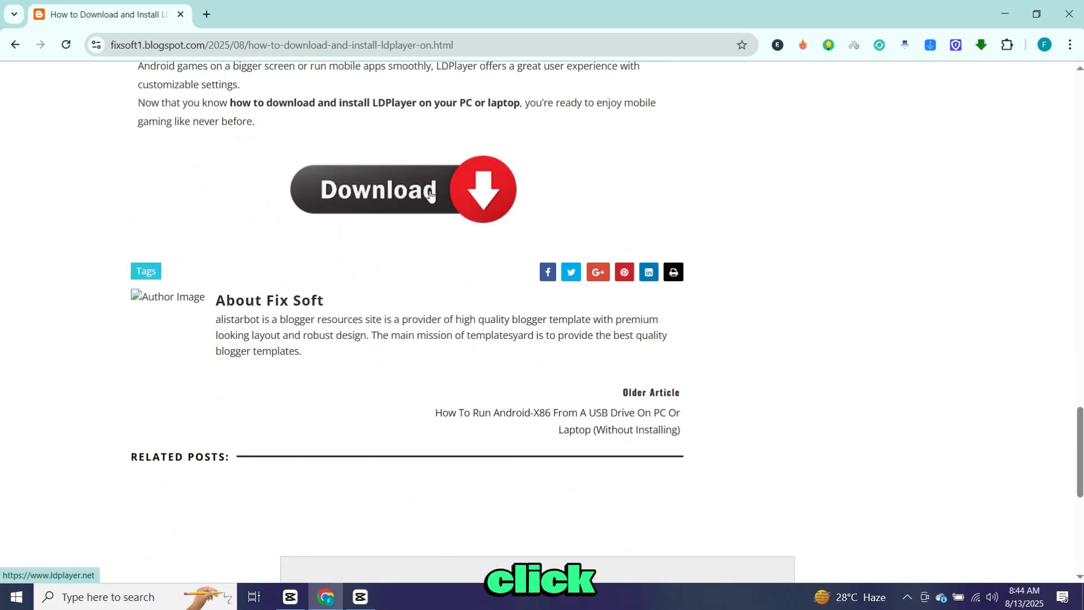
left_click(403, 190)
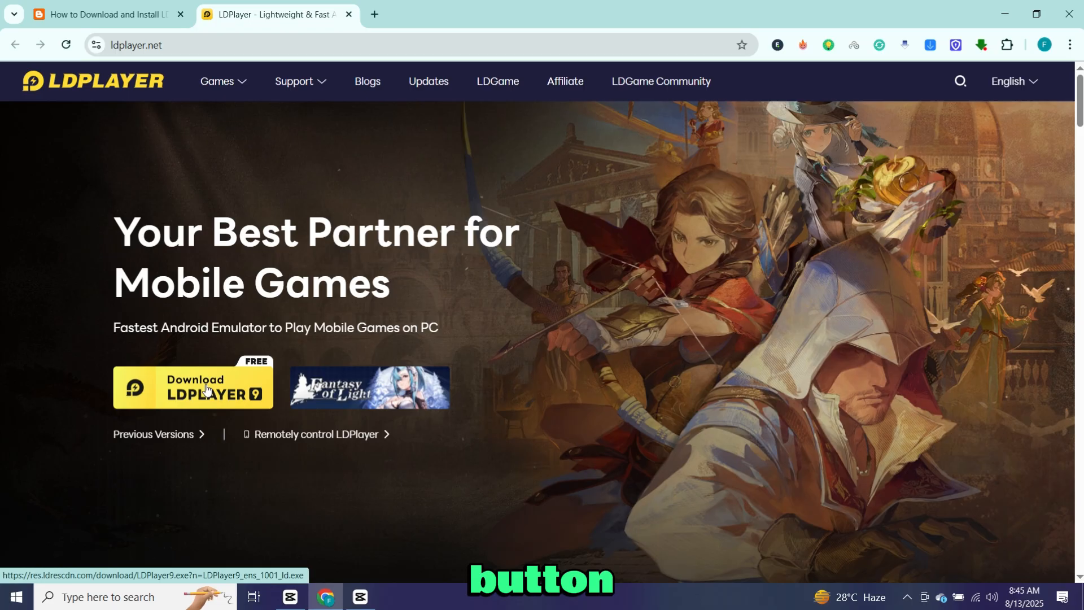
Download the LDPlayer 9 installer and show it in its Downloads folder.
left_click(192, 387)
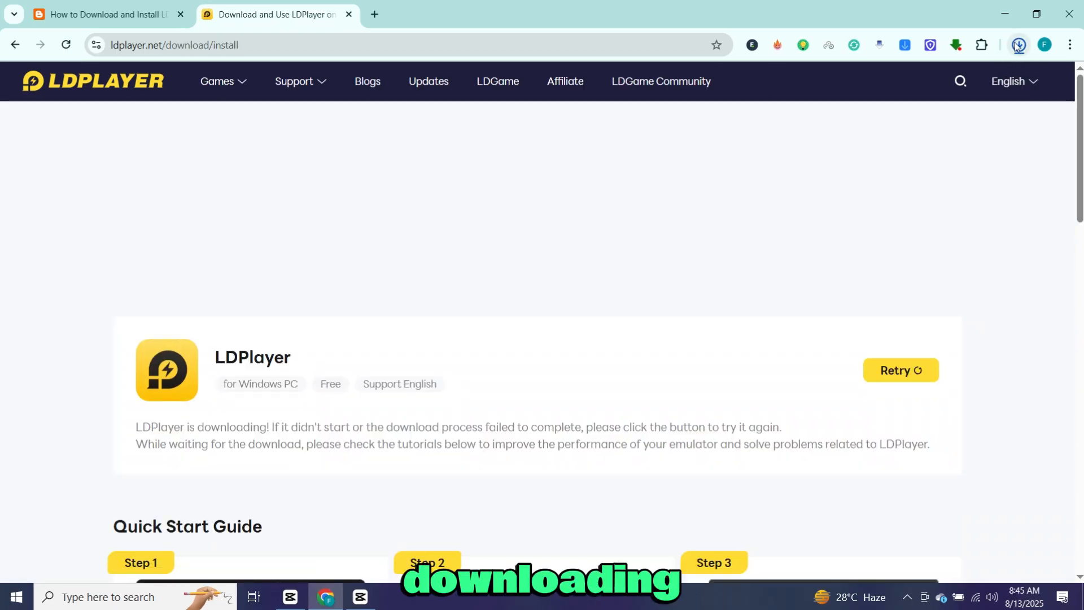
left_click(1017, 45)
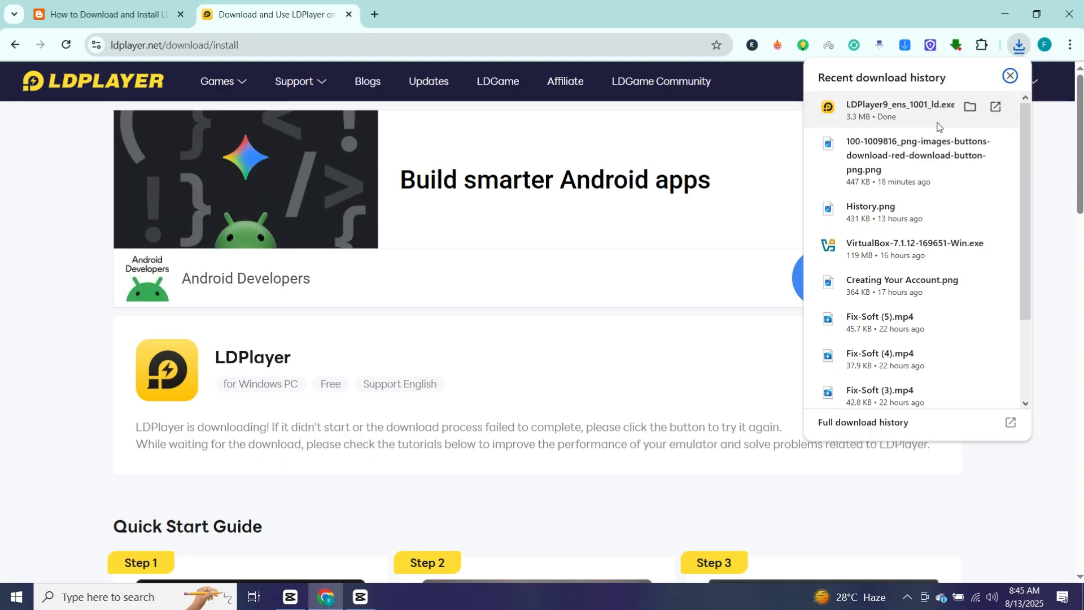
left_click(1010, 76)
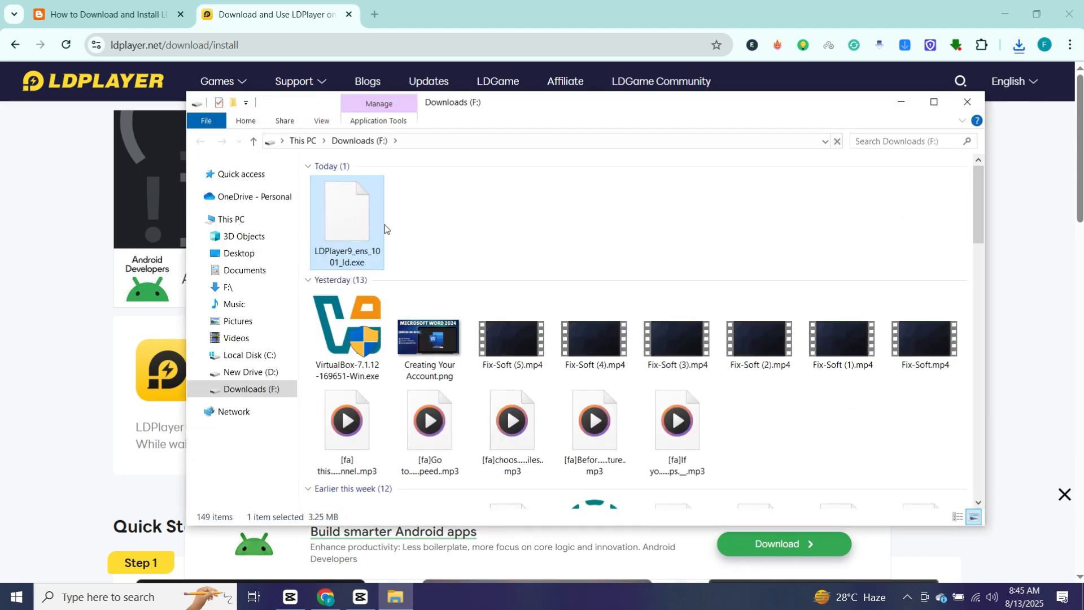
mouse_move(356, 221)
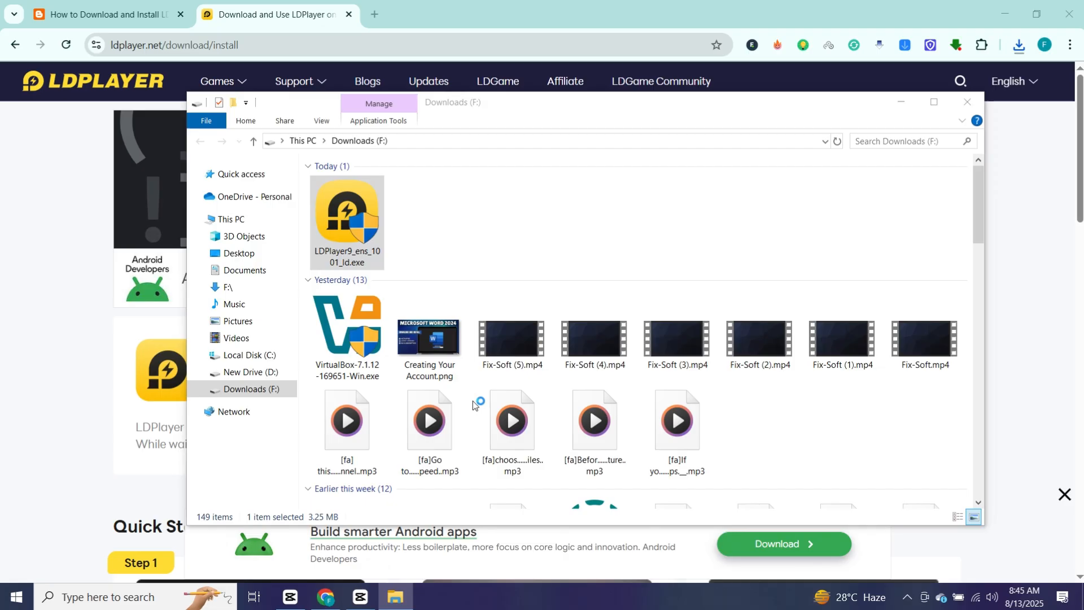
Run LDPlayer9_ens_1001_ld.exe from the Downloads folder.
double_click(346, 215)
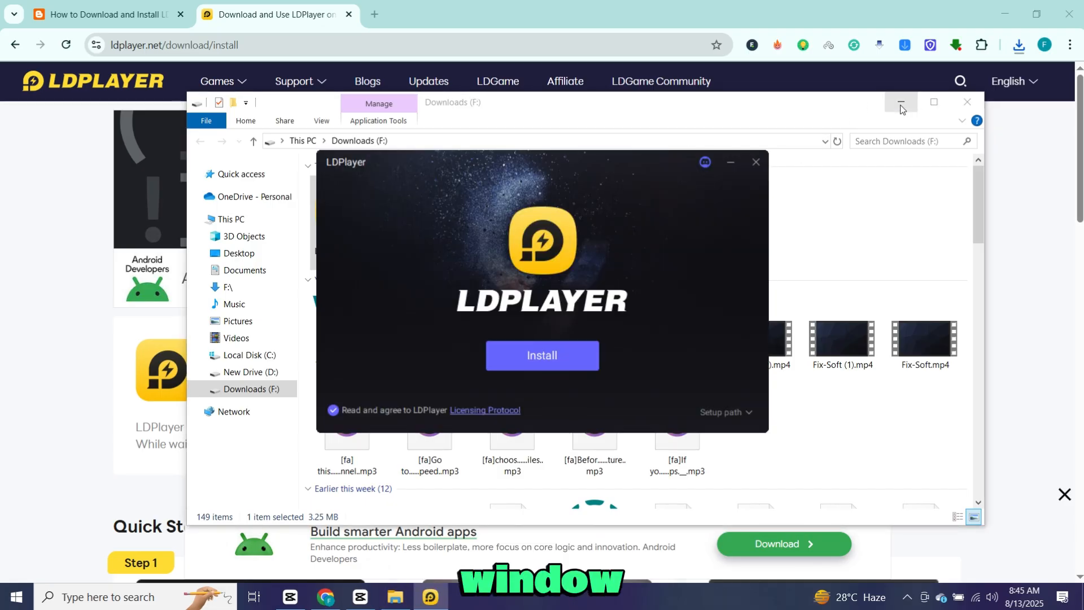
Minimize Explorer and install LDPlayer 9 from the setup window.
left_click(900, 102)
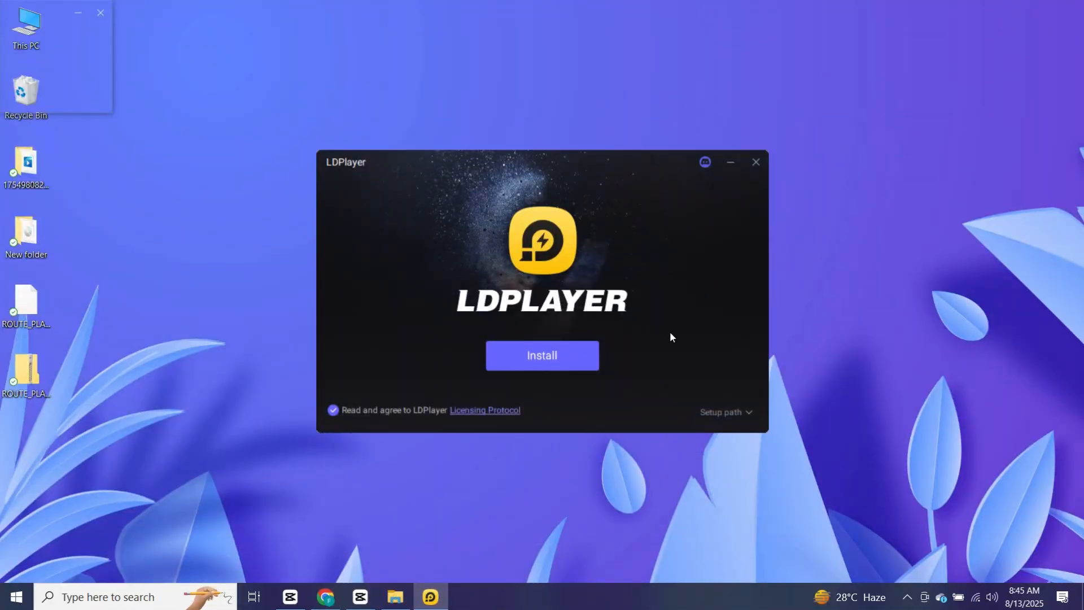
left_click(542, 355)
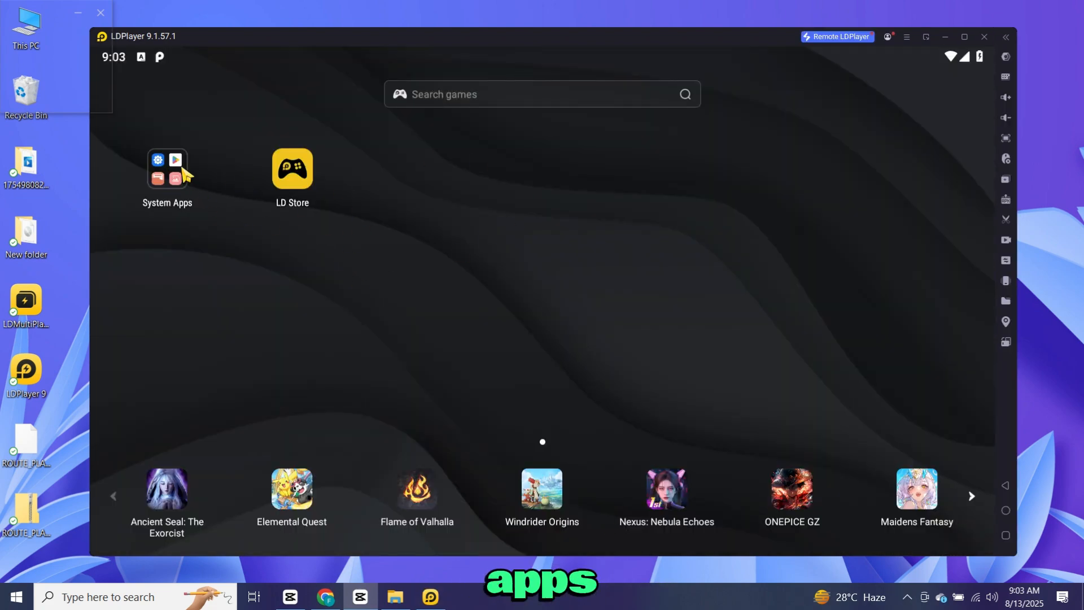
Check the Android version (9) under System Apps > Settings > About tablet.
left_click(167, 172)
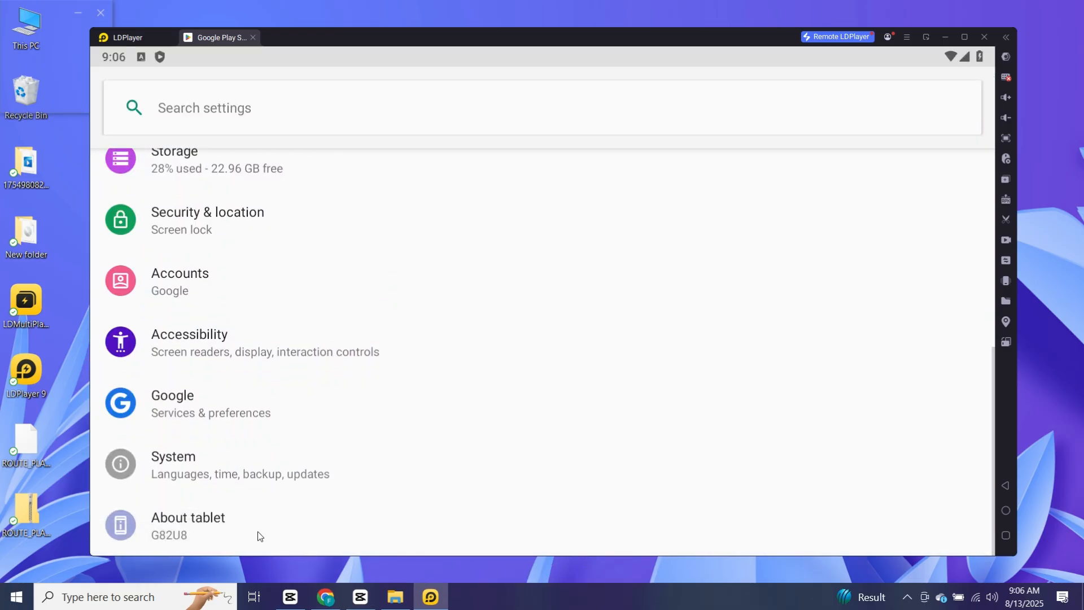
left_click(188, 525)
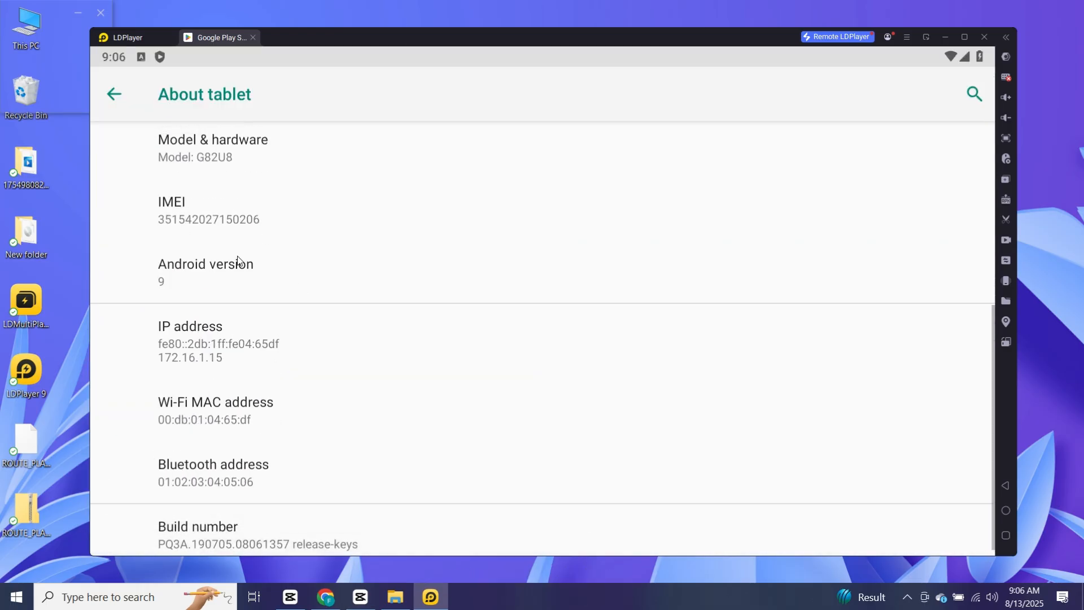
left_click(114, 95)
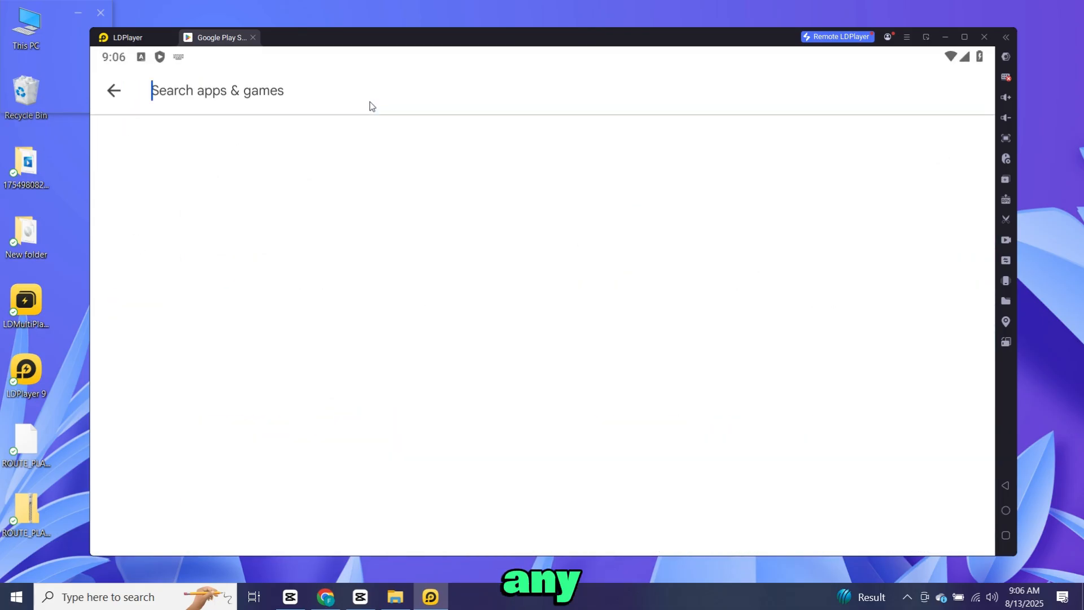
Search 'what', install WhatsApp Messenger, and return to the home screen.
type("what")
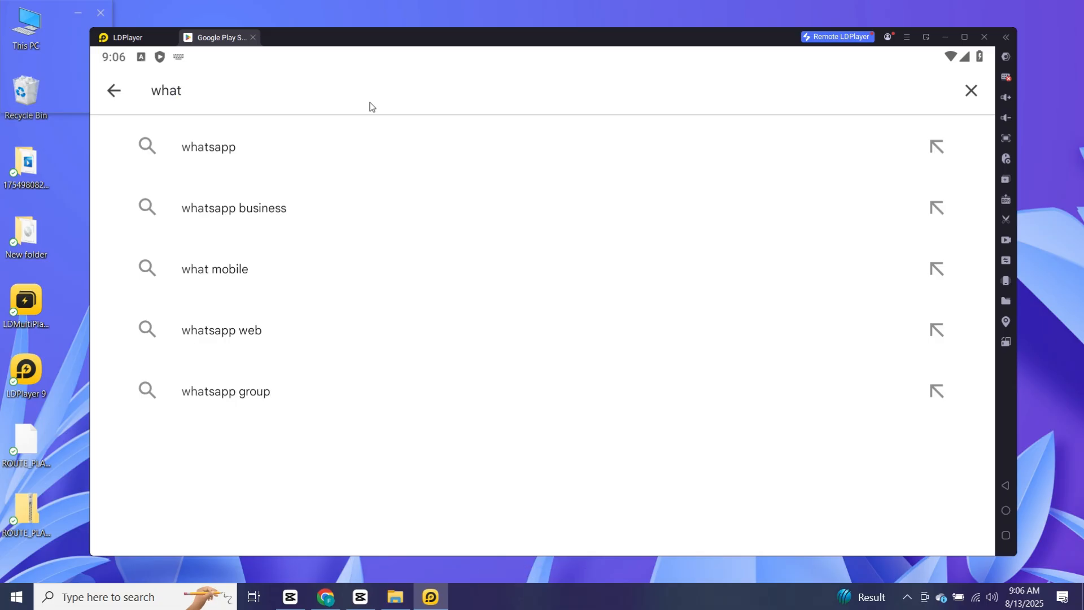
left_click(208, 147)
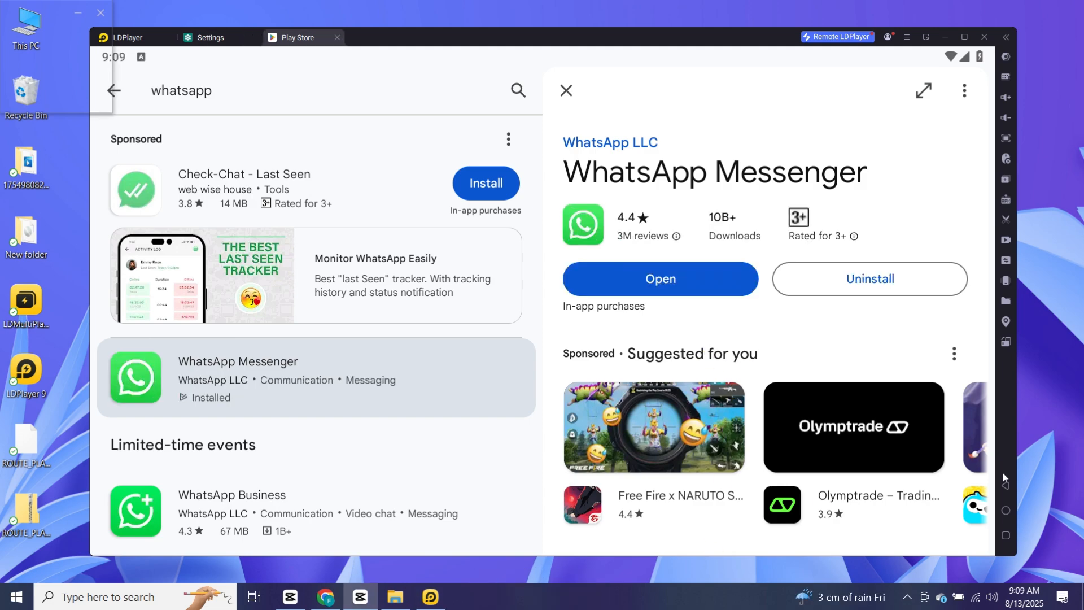
left_click(659, 279)
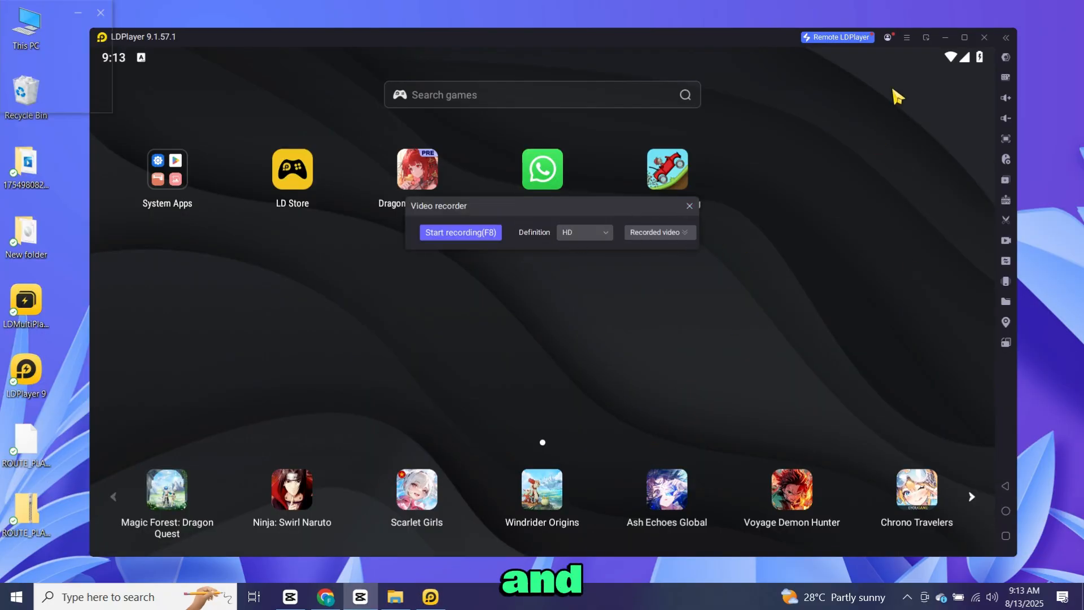
Exit LDPlayer 9 and close the Video recorder panel.
left_click(983, 37)
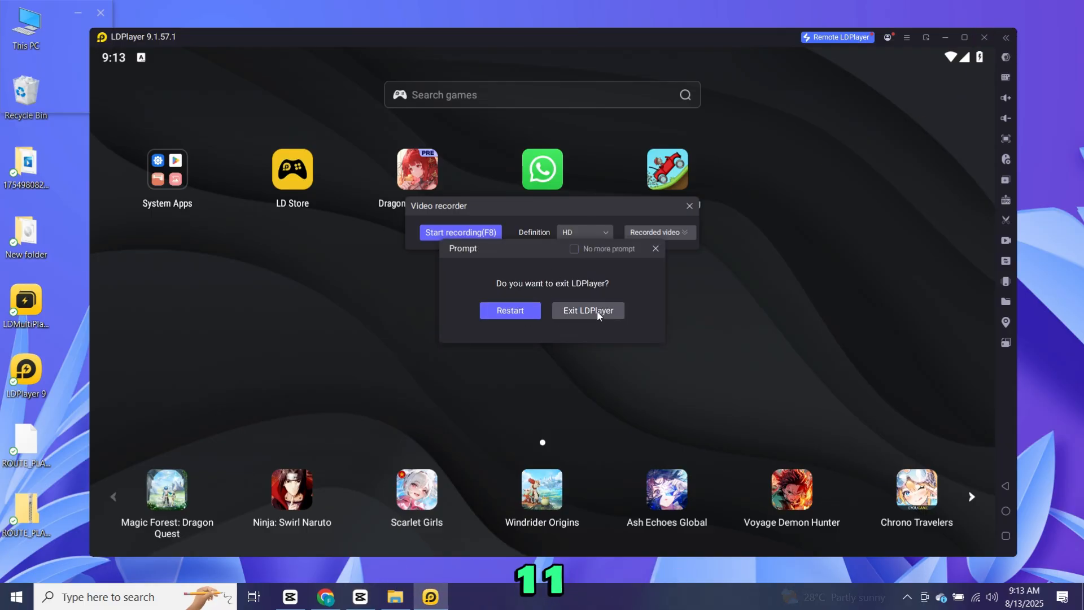
left_click(587, 310)
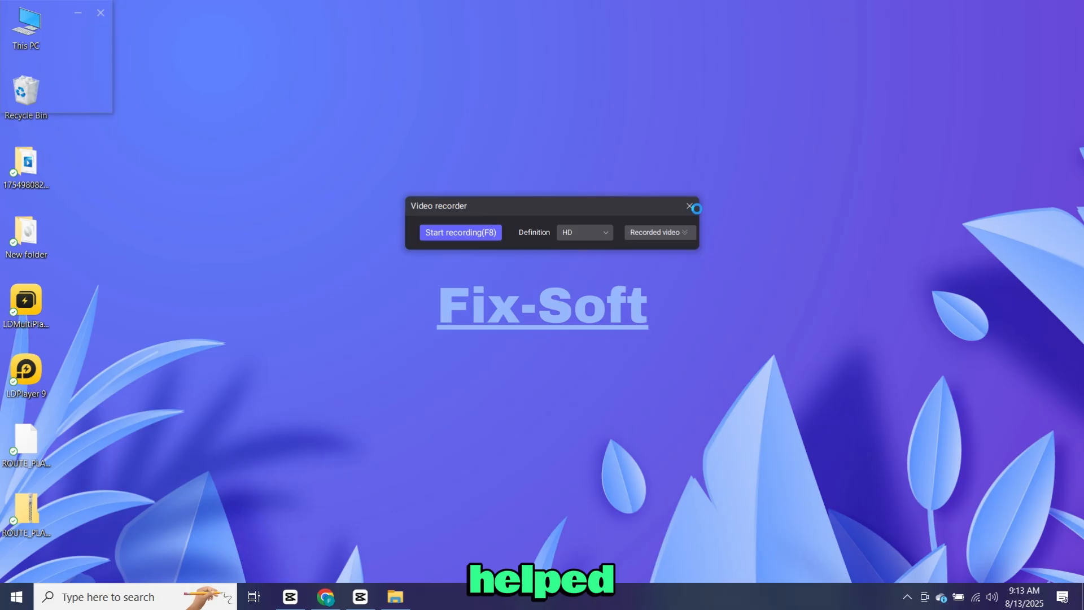
left_click(688, 206)
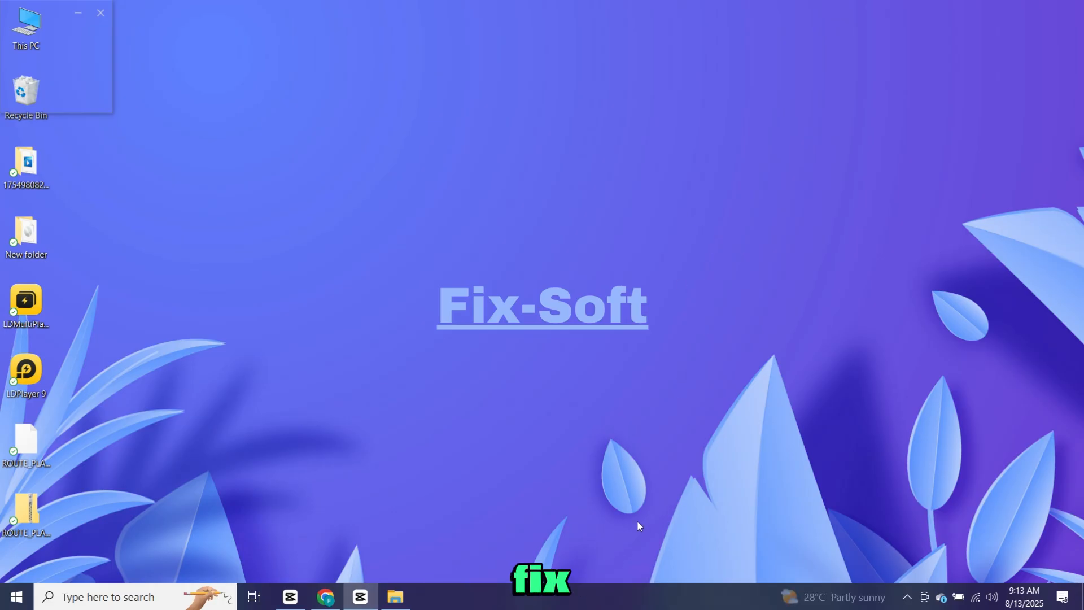
mouse_move(622, 536)
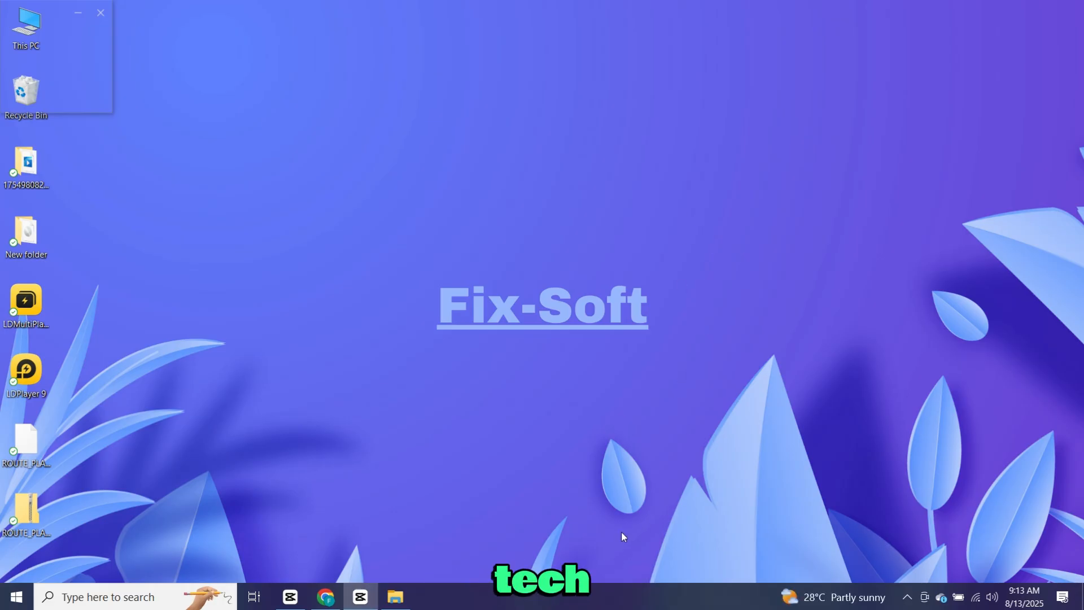
mouse_move(684, 554)
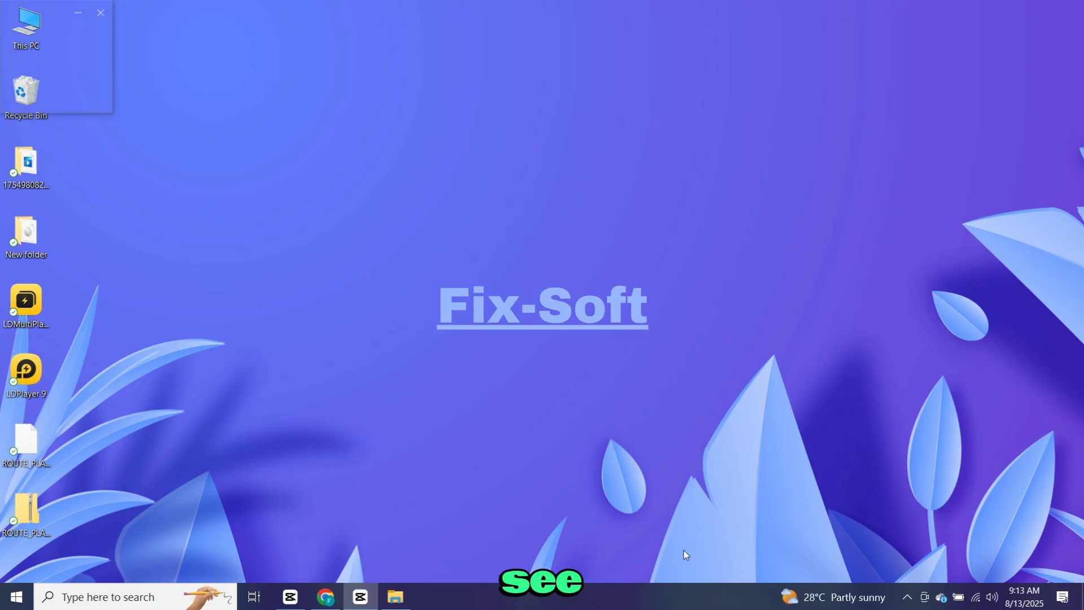